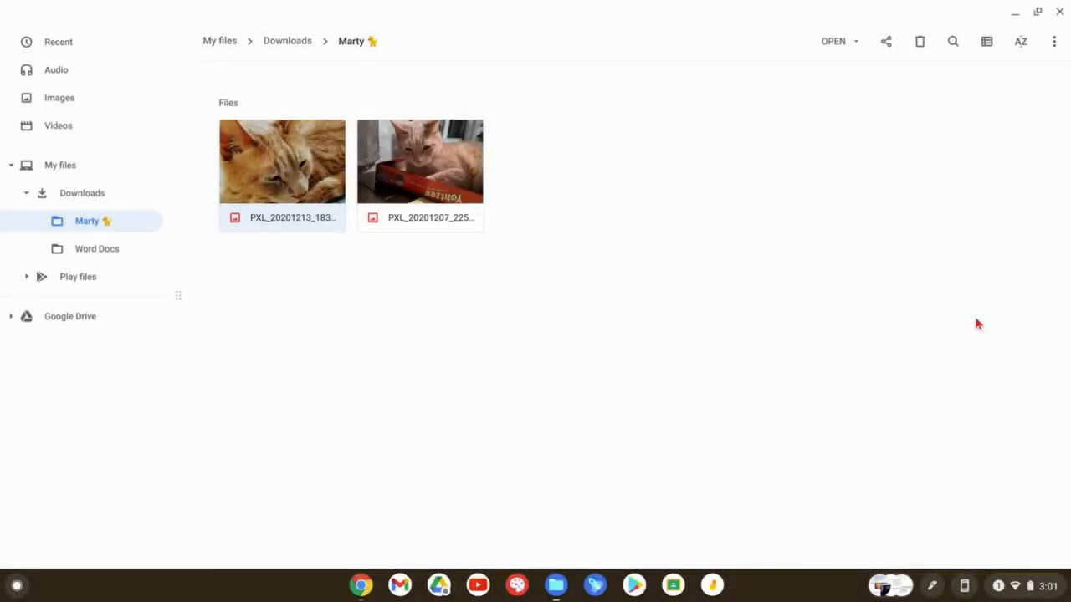
Open the sleeping orange cat photo in Crop & rotate, trying 4:3 before returning to Free.
left_click(771, 539)
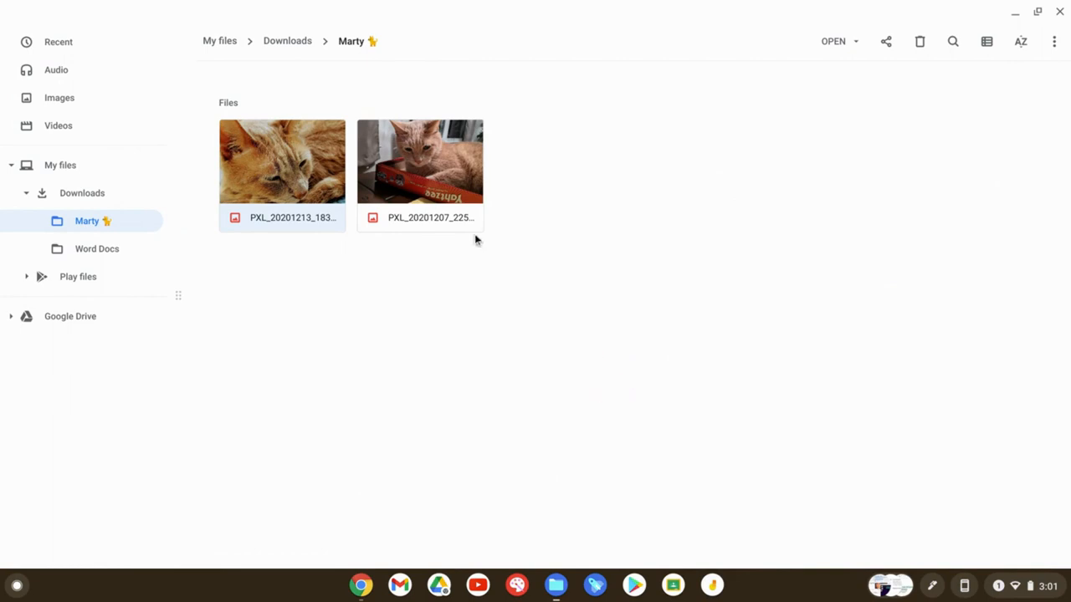
mouse_move(328, 190)
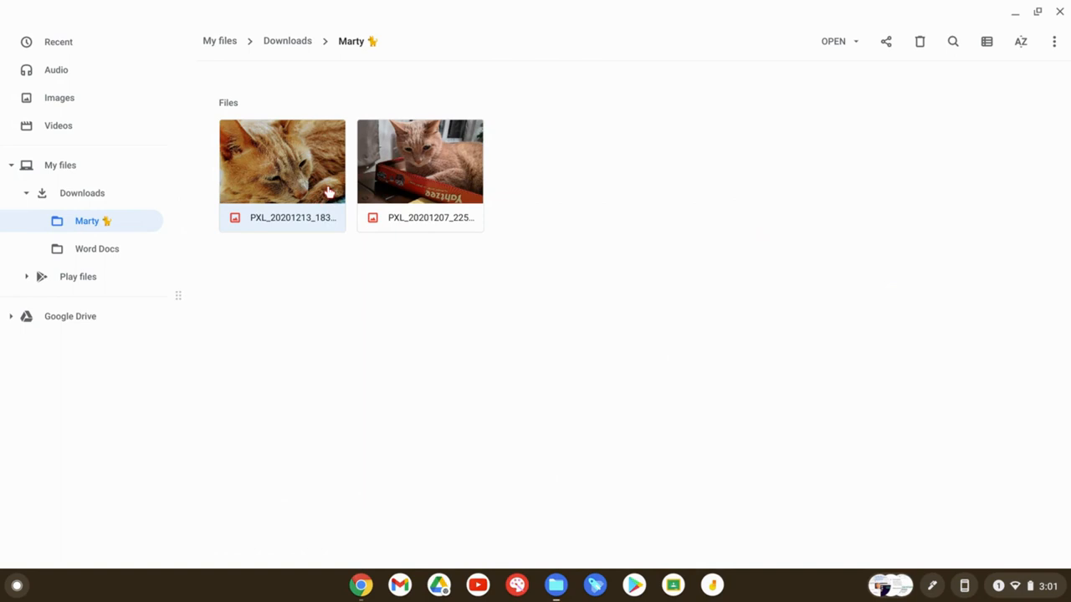
double_click(282, 161)
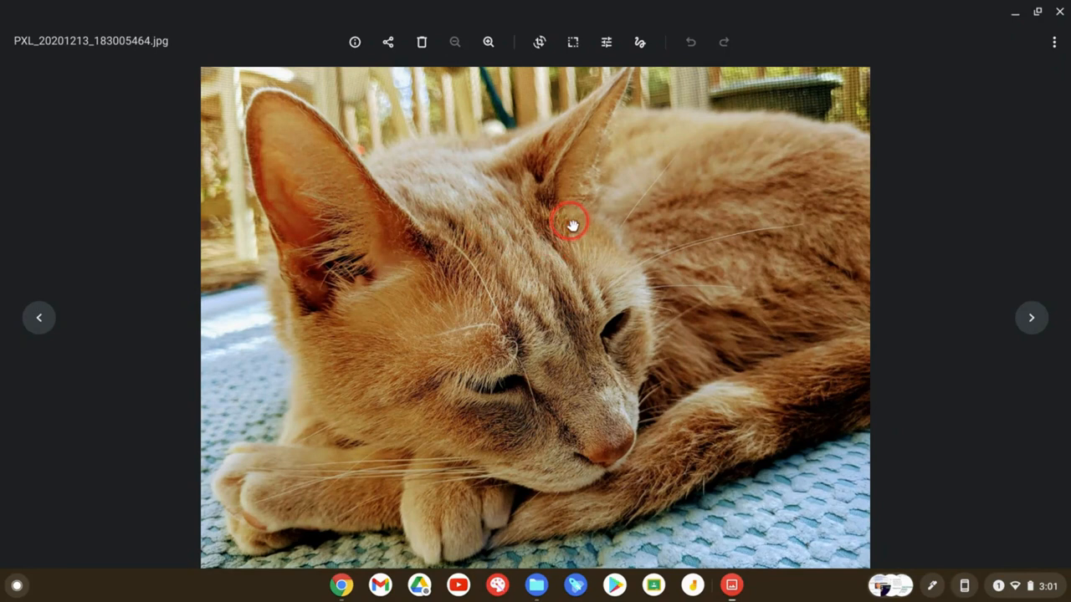
mouse_move(558, 207)
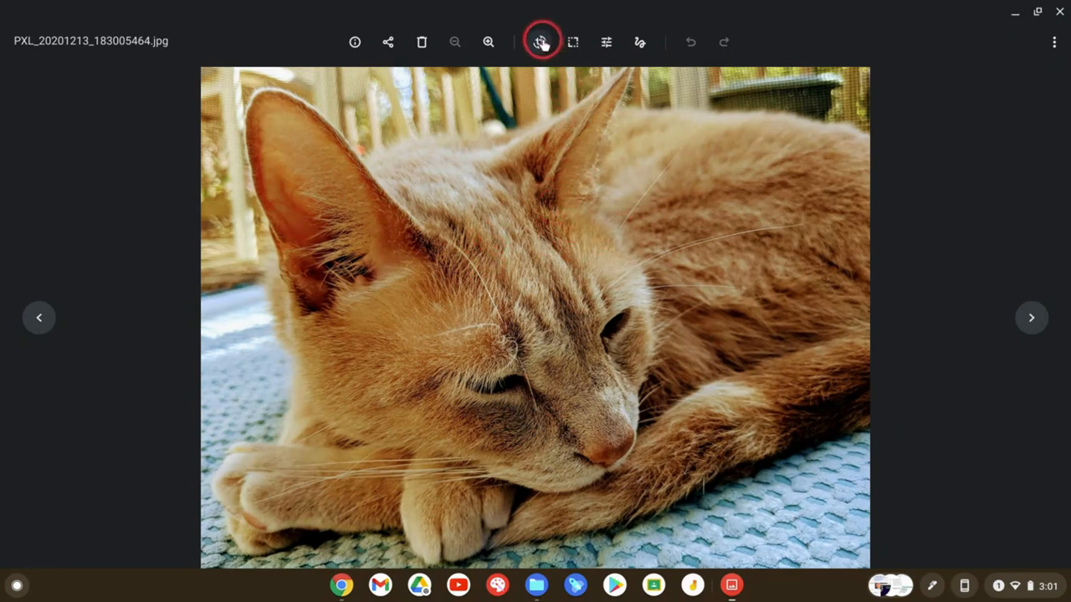
left_click(559, 40)
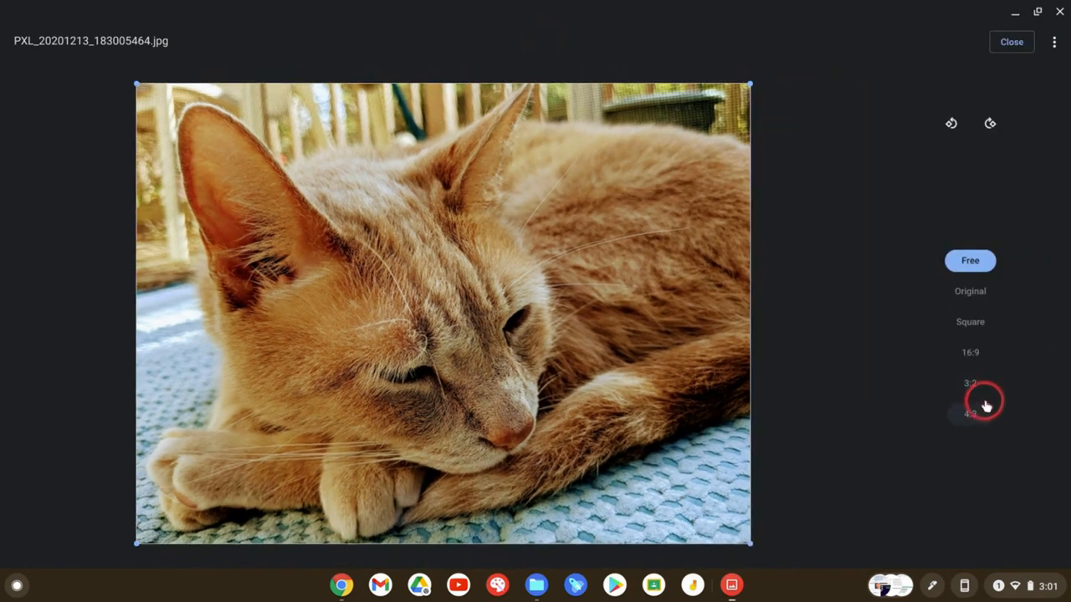
left_click(970, 413)
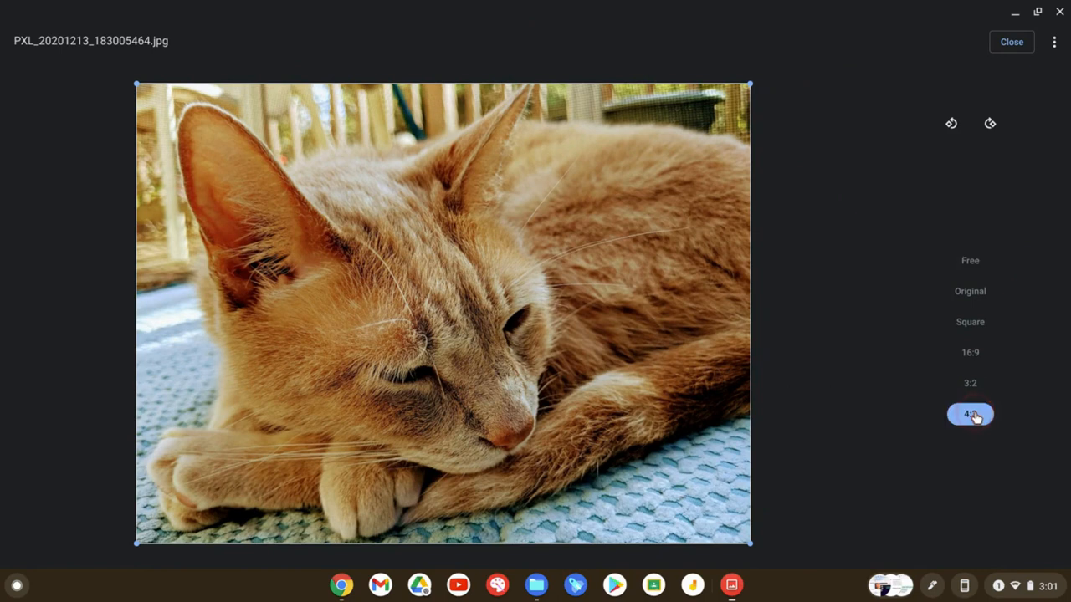
left_click(970, 352)
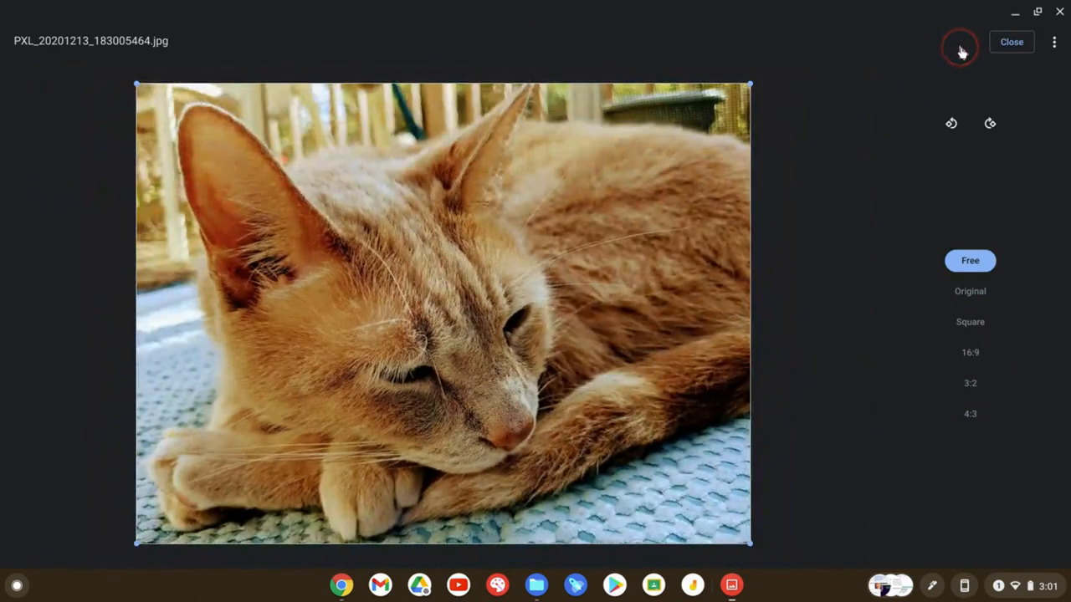
Exit cropping unchanged and select the Rescale Width field showing 1244 × 933 px.
left_click(1011, 41)
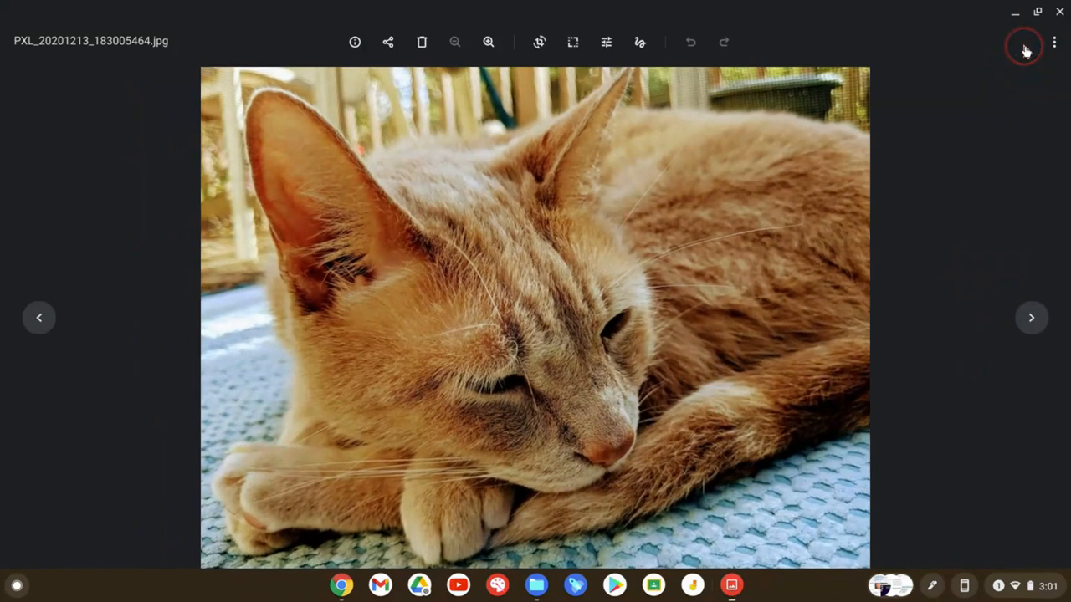
mouse_move(577, 42)
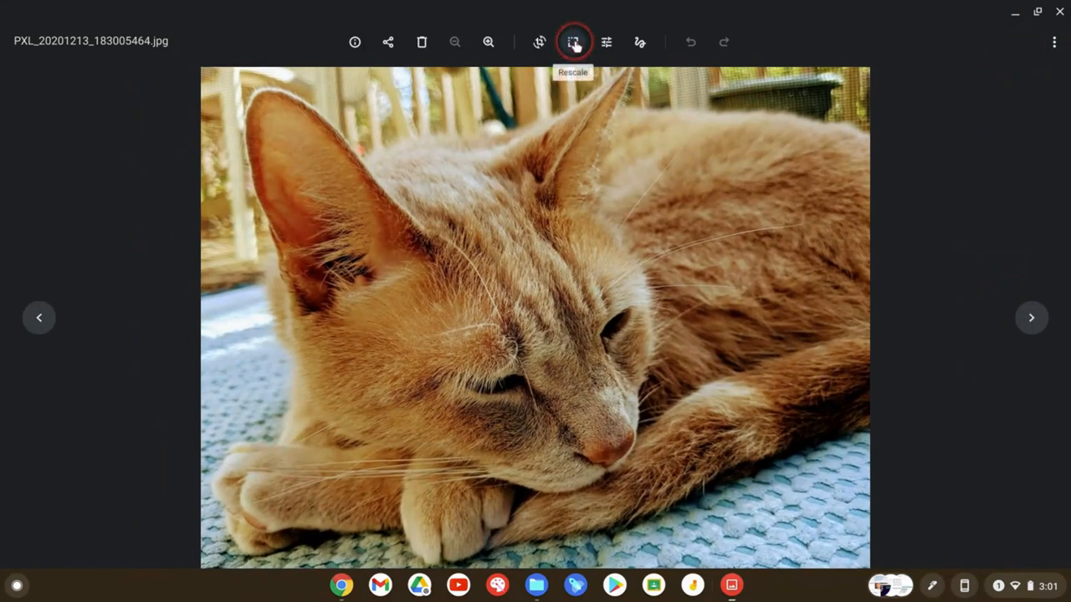
left_click(578, 42)
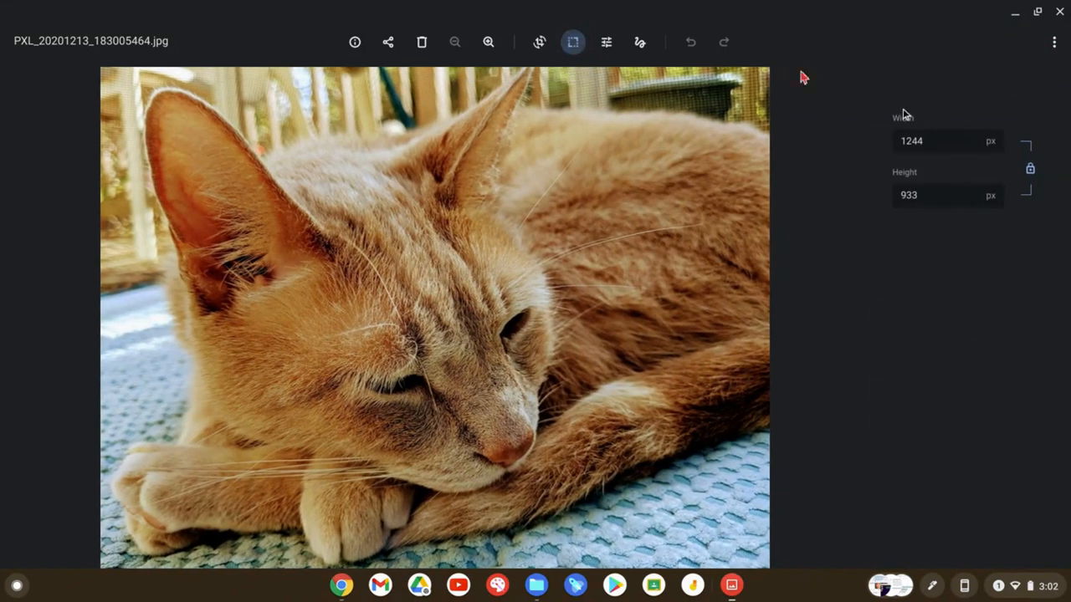
left_click(941, 141)
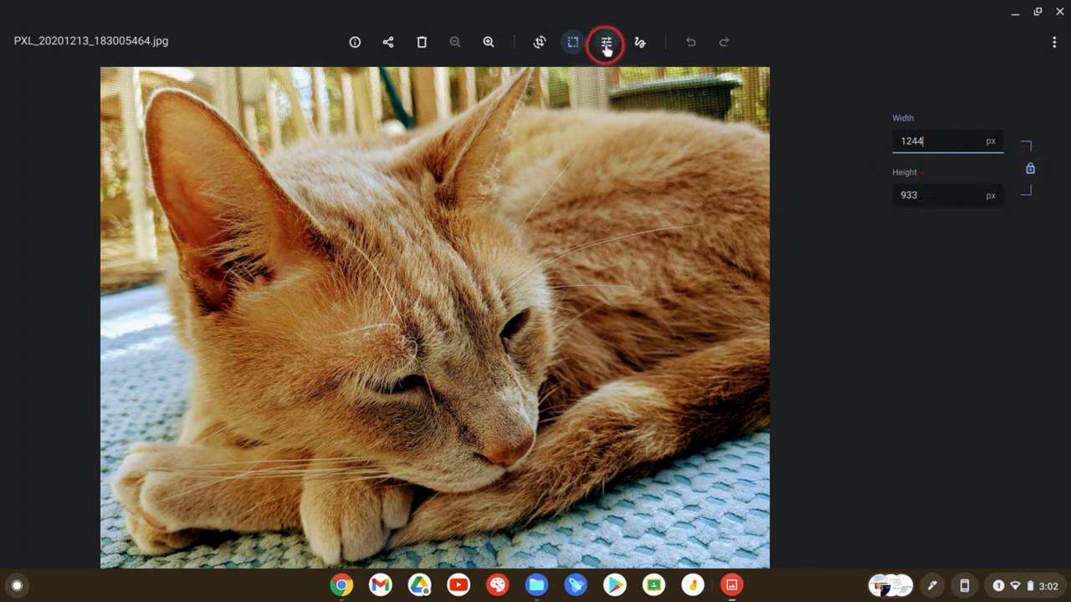
Try darker and brighter exposure and higher contrast, then discard the lighting edits.
left_click(606, 42)
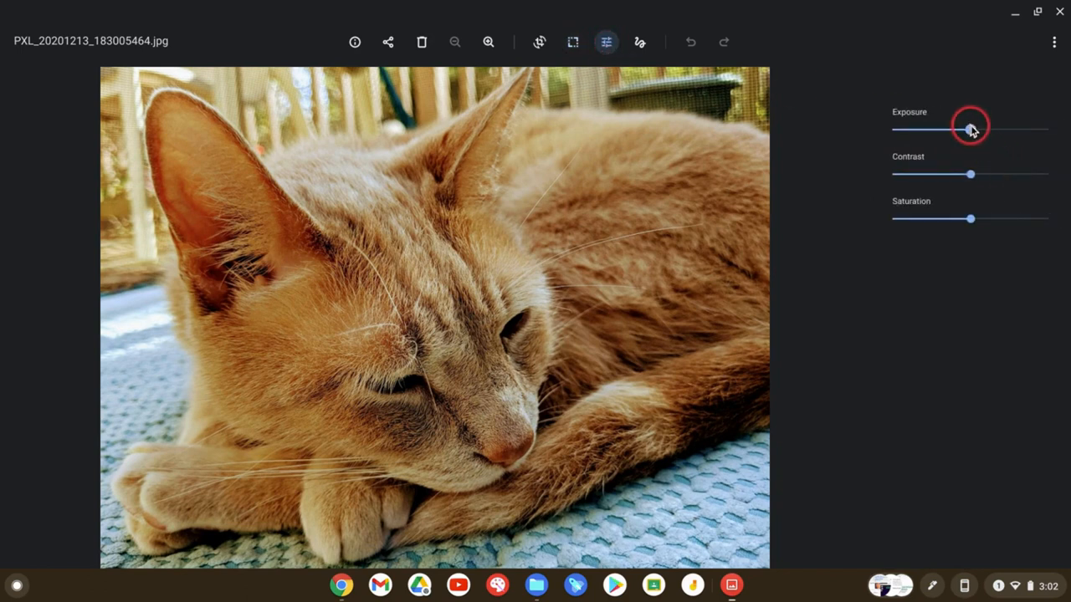
left_click_drag(970, 128, 911, 129)
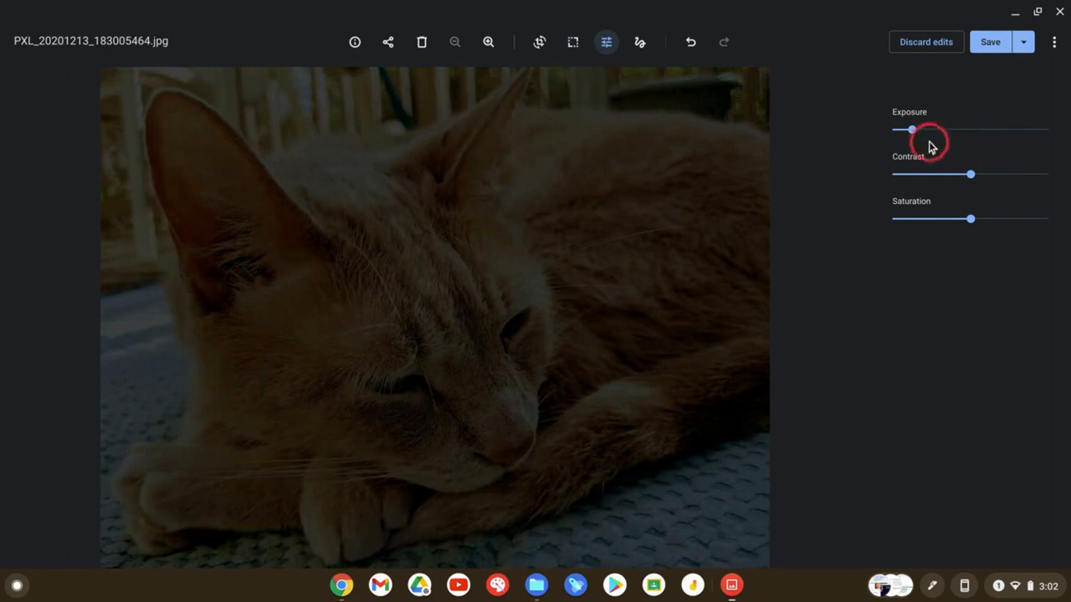
left_click_drag(911, 129, 1008, 129)
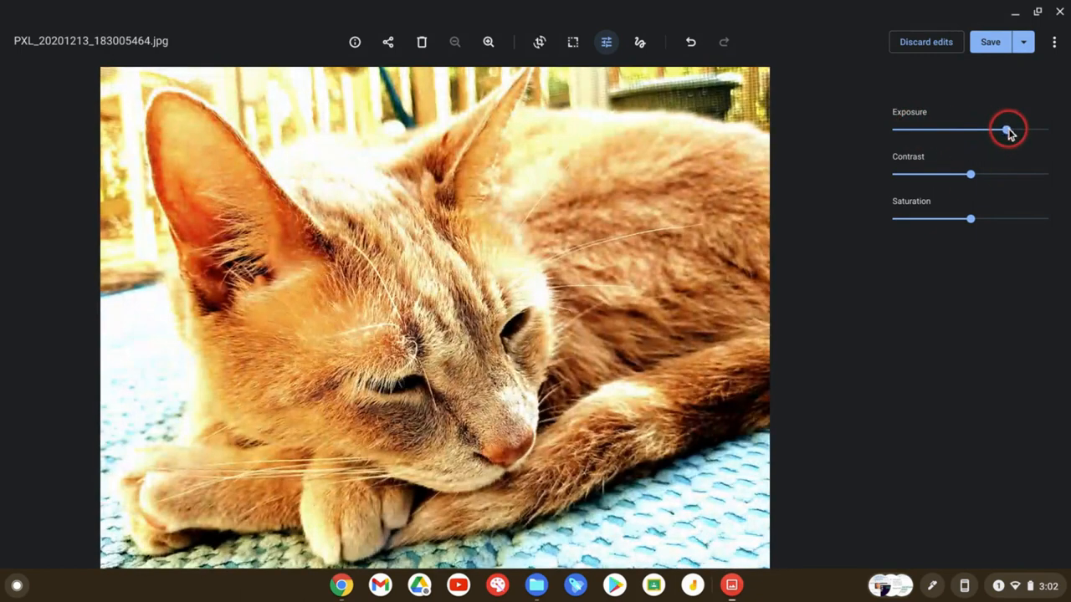
left_click_drag(970, 174, 921, 174)
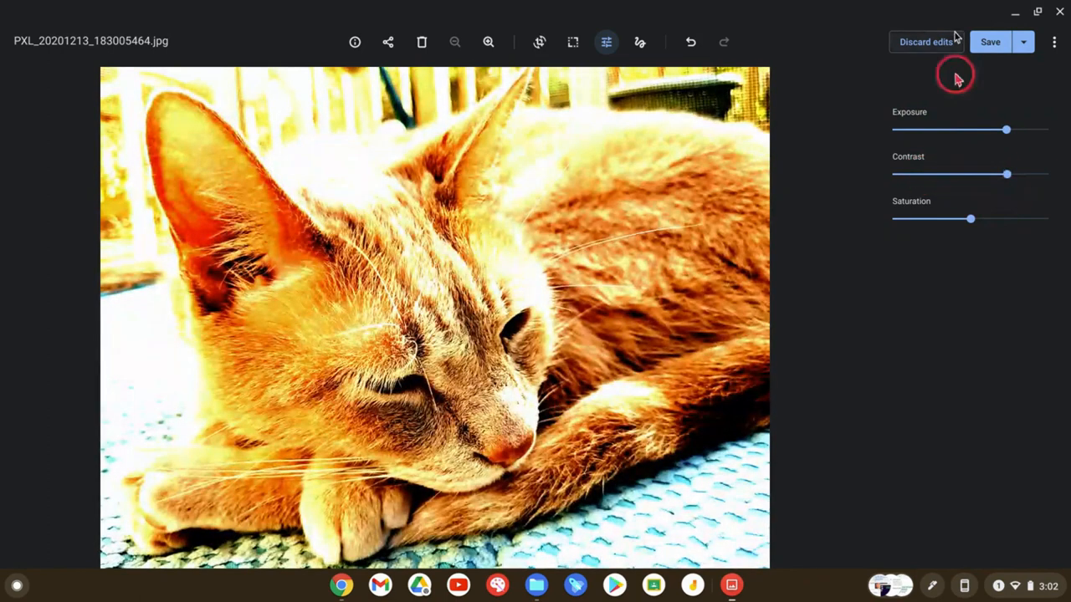
left_click(927, 42)
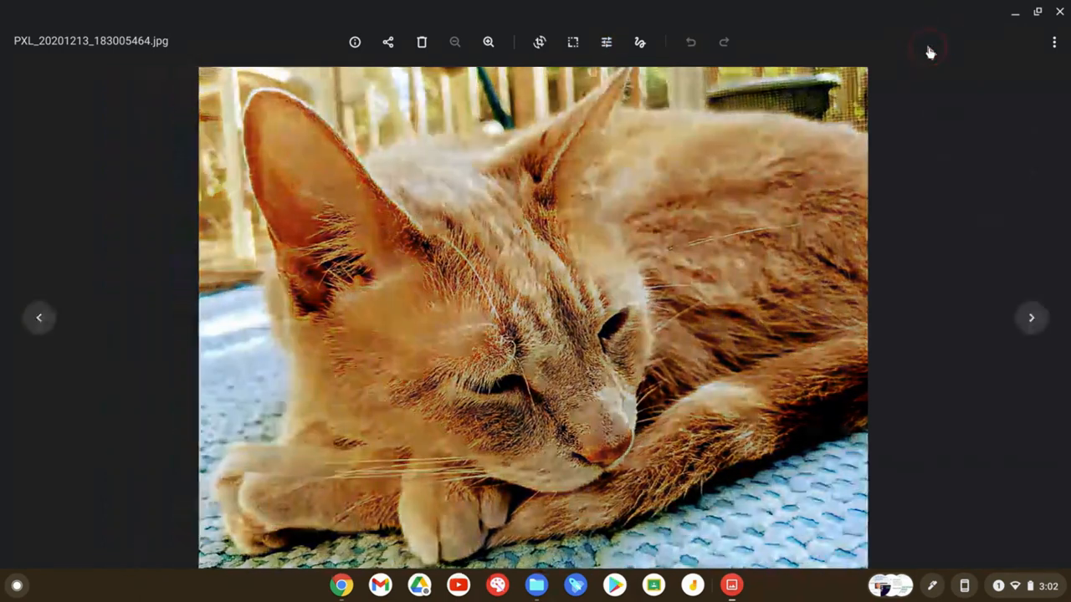
With the markup Pen, draw a thin red scribble, then a thickest black zigzag.
left_click(640, 41)
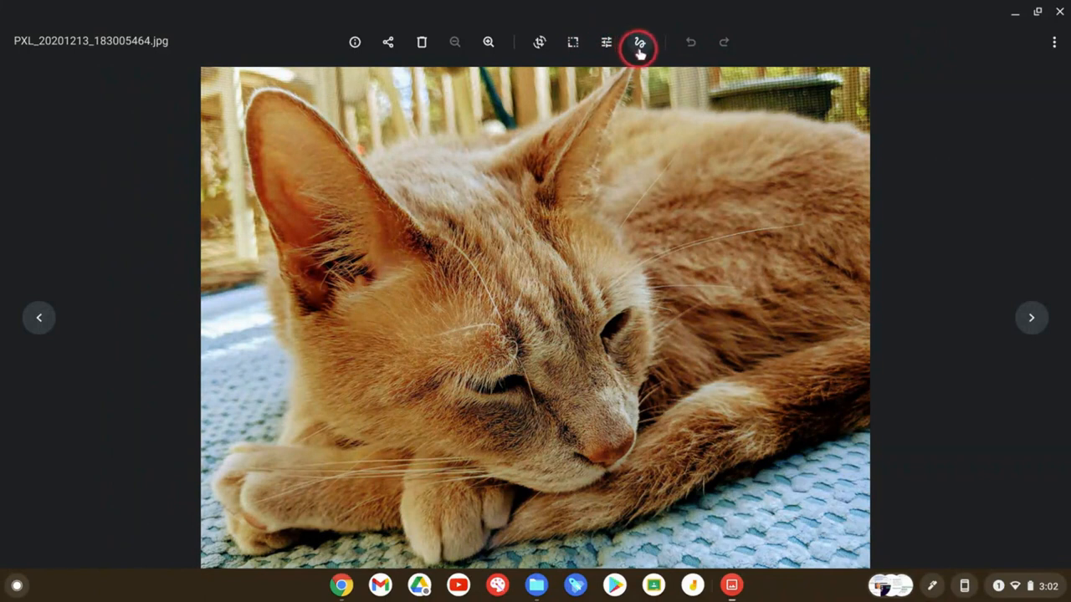
left_click(640, 40)
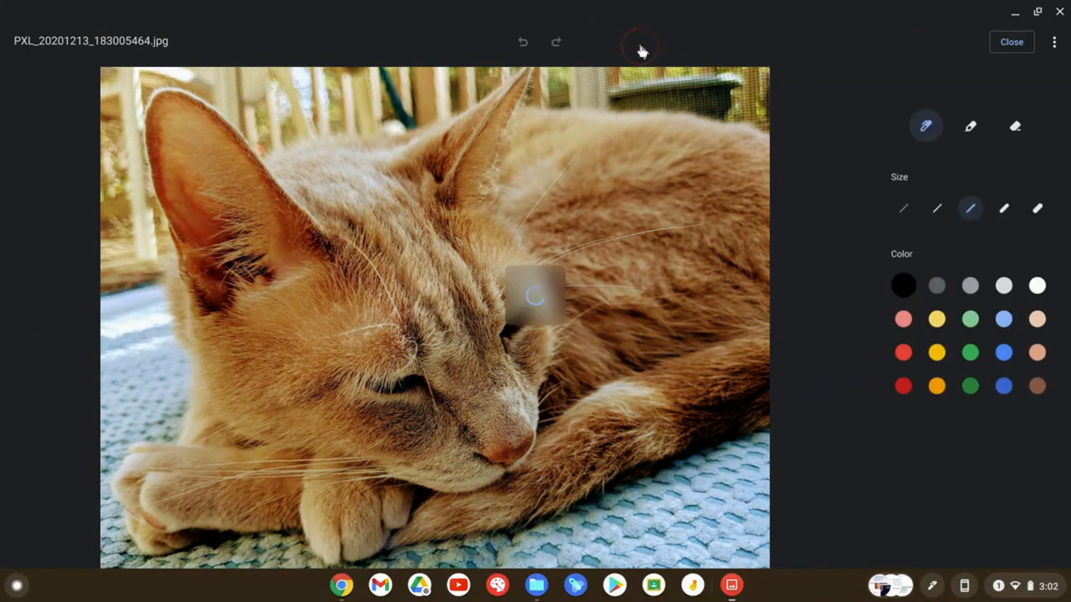
left_click(1037, 285)
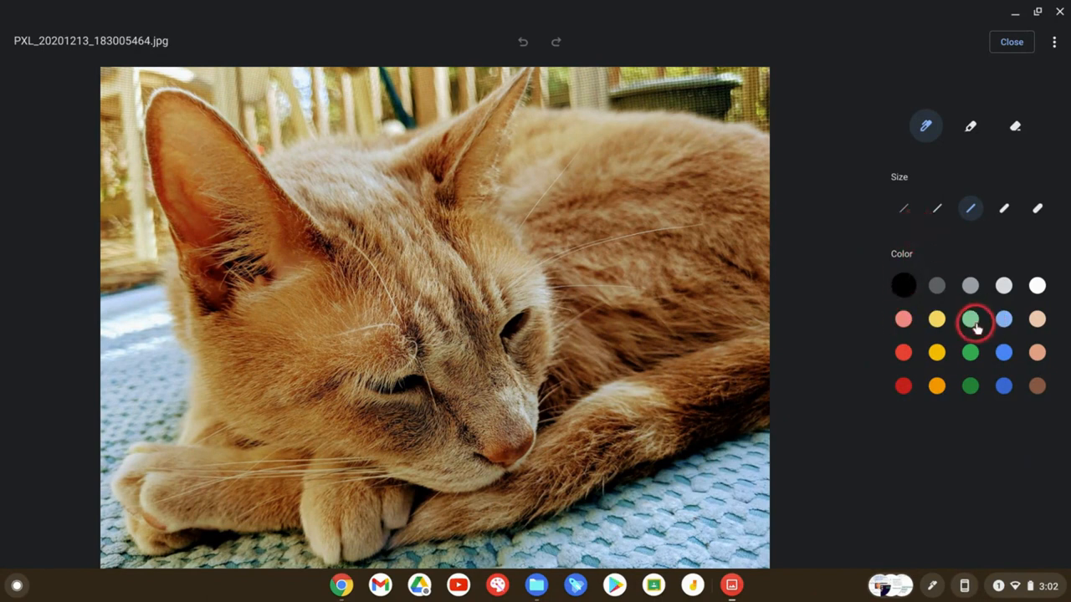
mouse_move(971, 327)
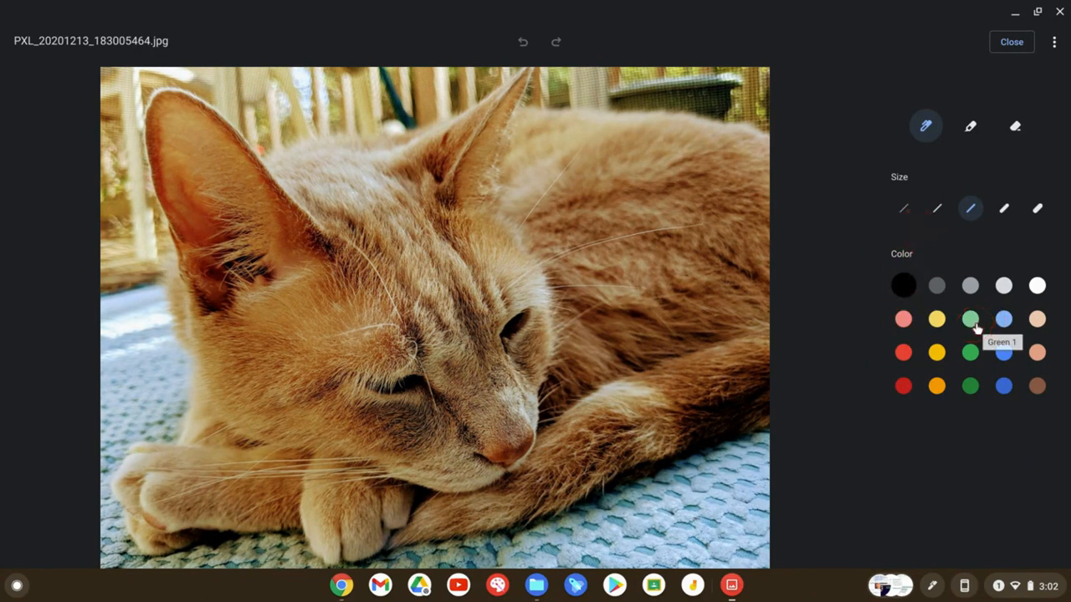
left_click(903, 386)
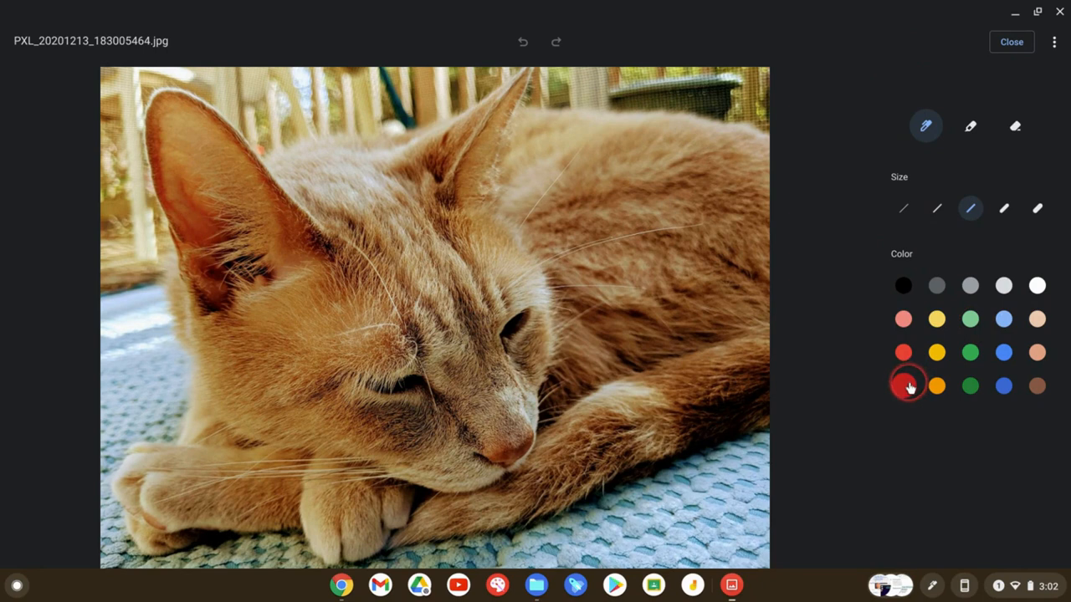
mouse_move(926, 125)
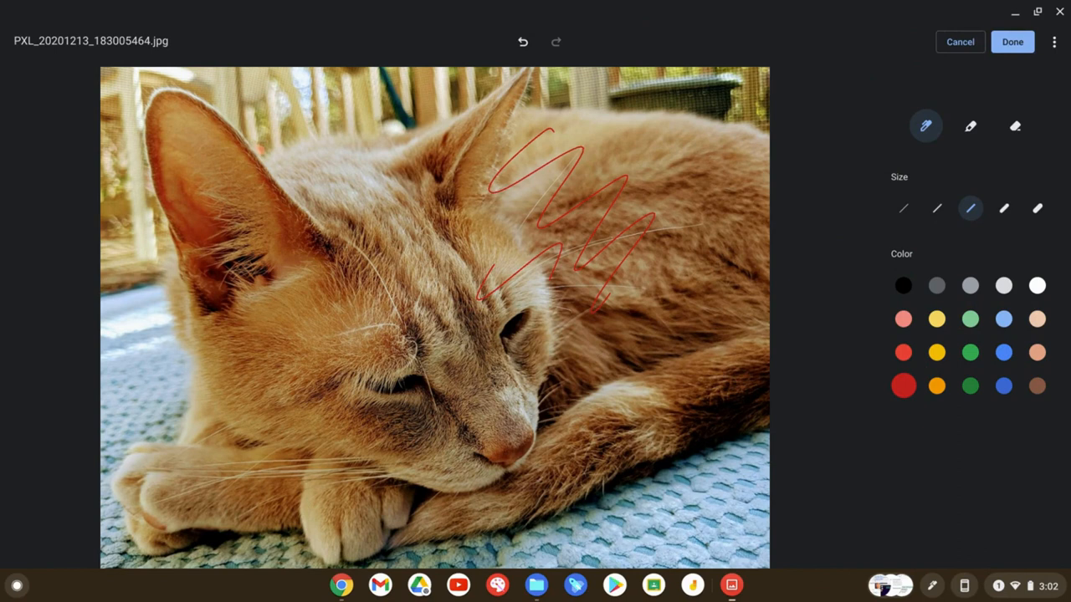
left_click(903, 285)
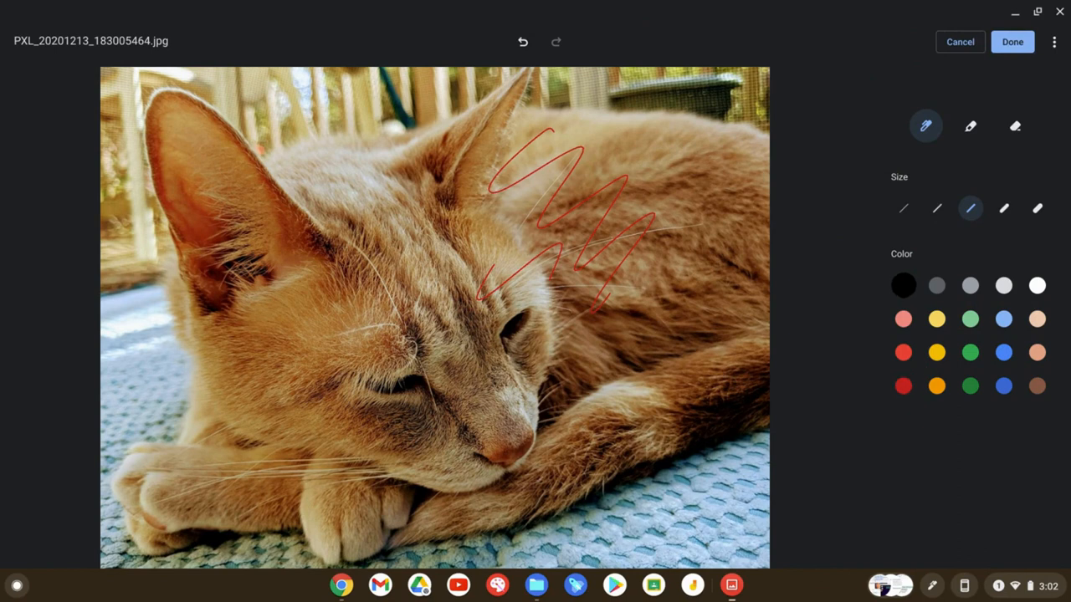
left_click(1037, 207)
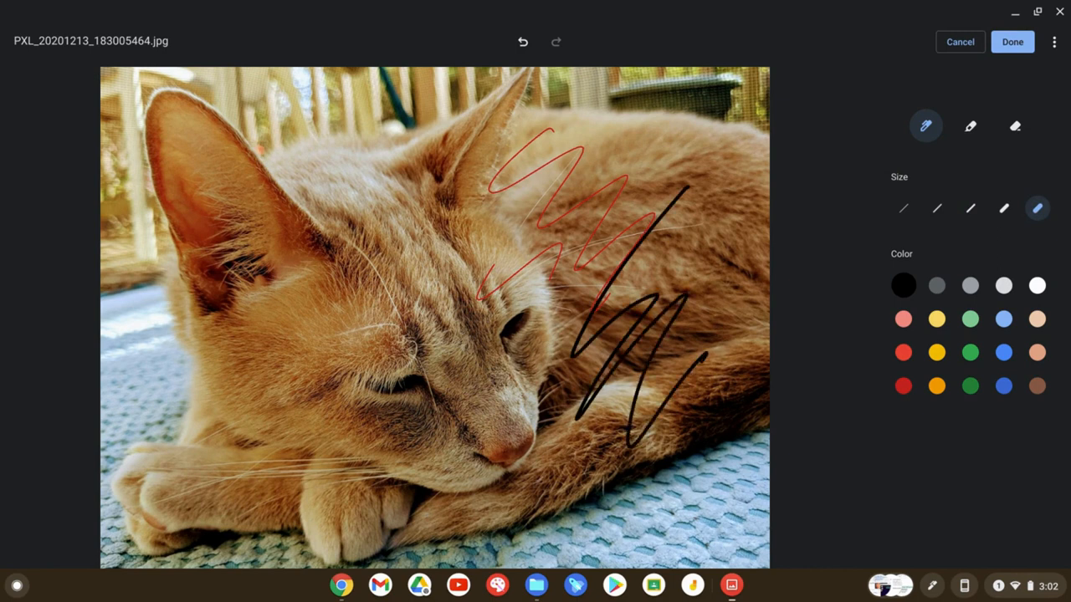
Draw pink and yellow highlighter strokes, then a finest yellow line over the cat's face.
left_click(969, 126)
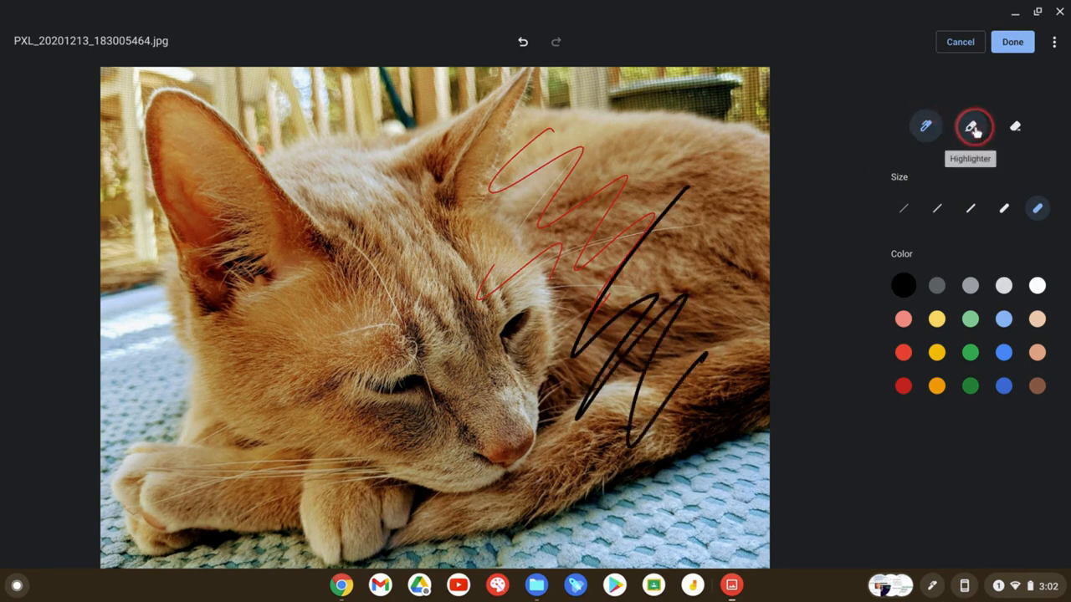
left_click(969, 126)
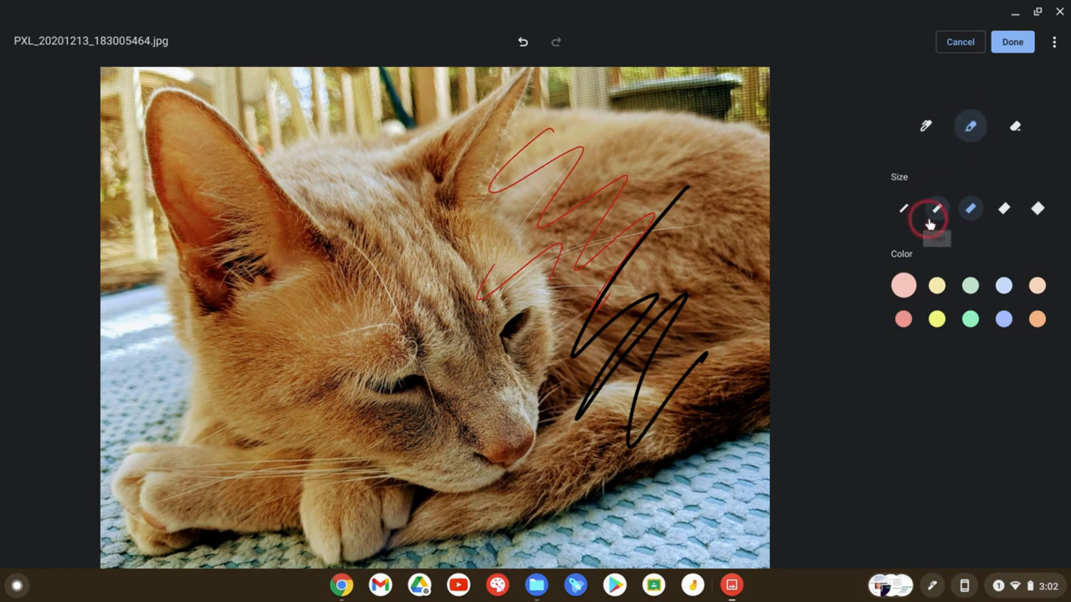
left_click(1054, 209)
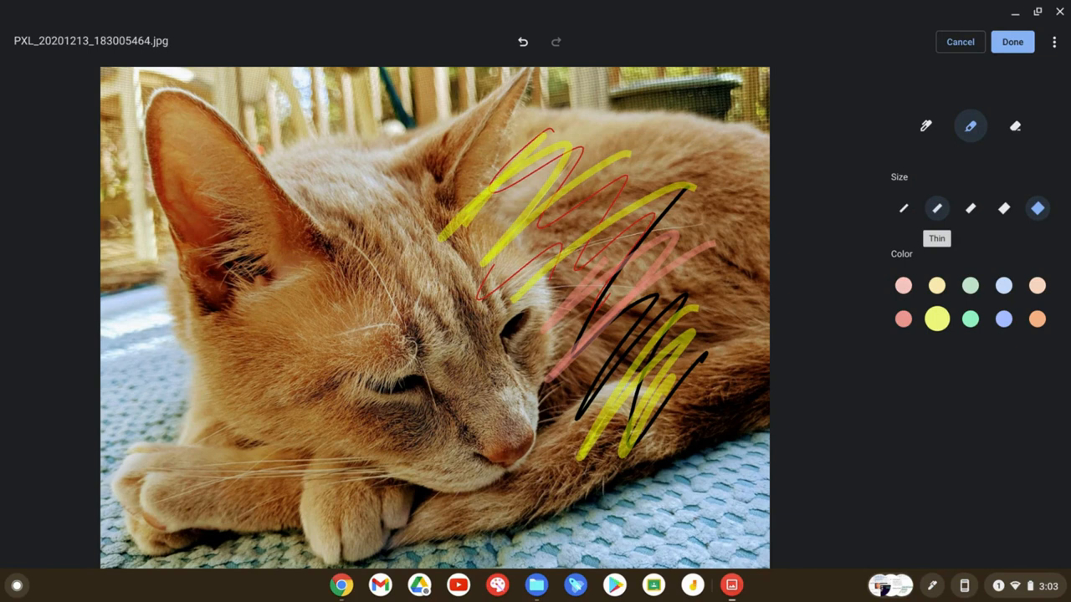
left_click(903, 208)
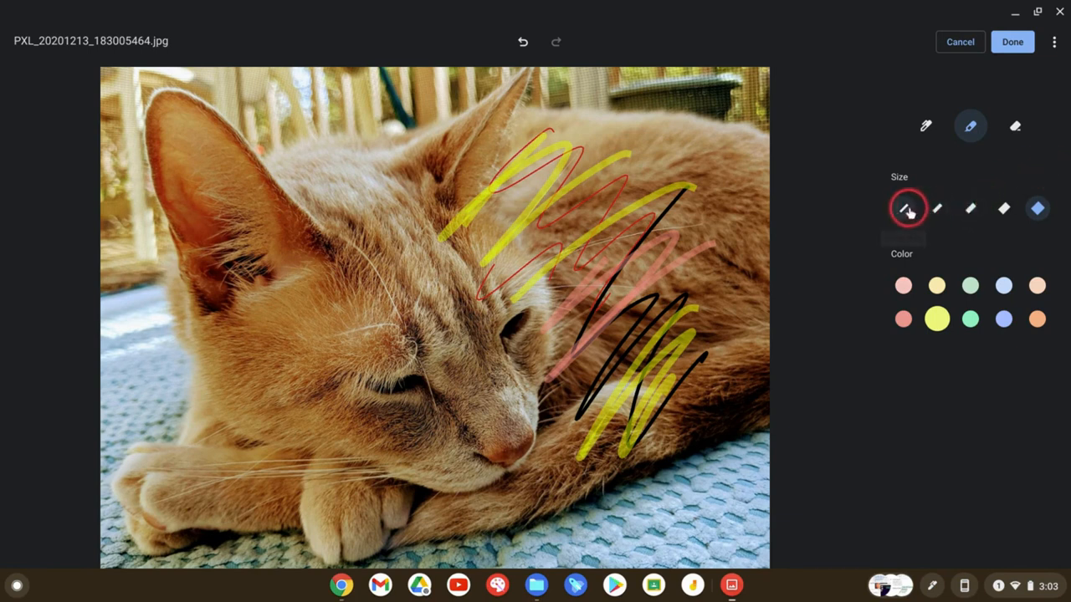
left_click(903, 208)
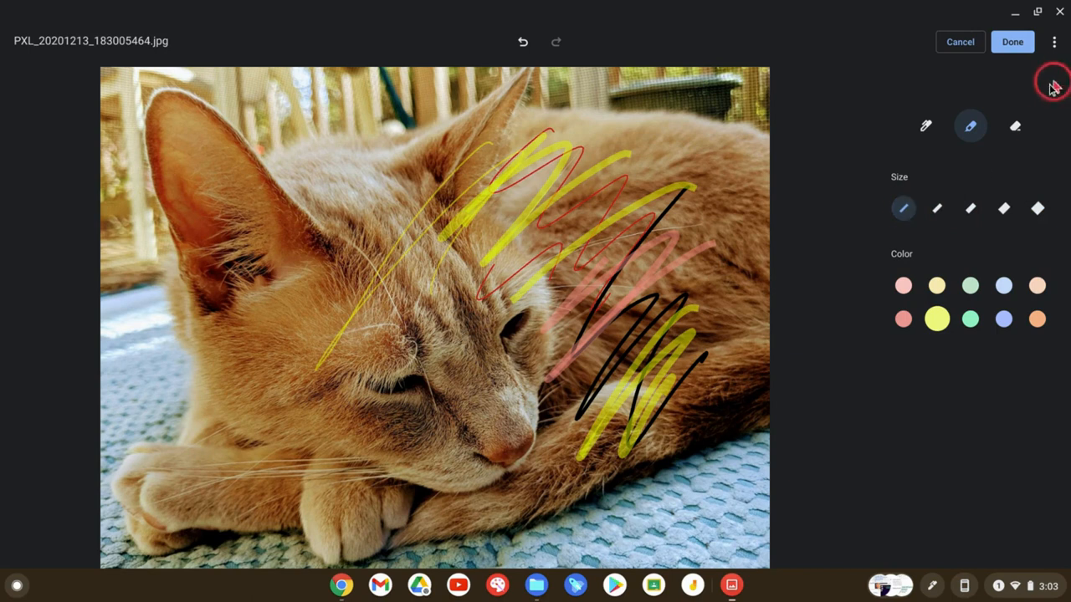
Erase all markings, then handwrite 'Annotate' and 'draw' in black pen.
left_click(1015, 127)
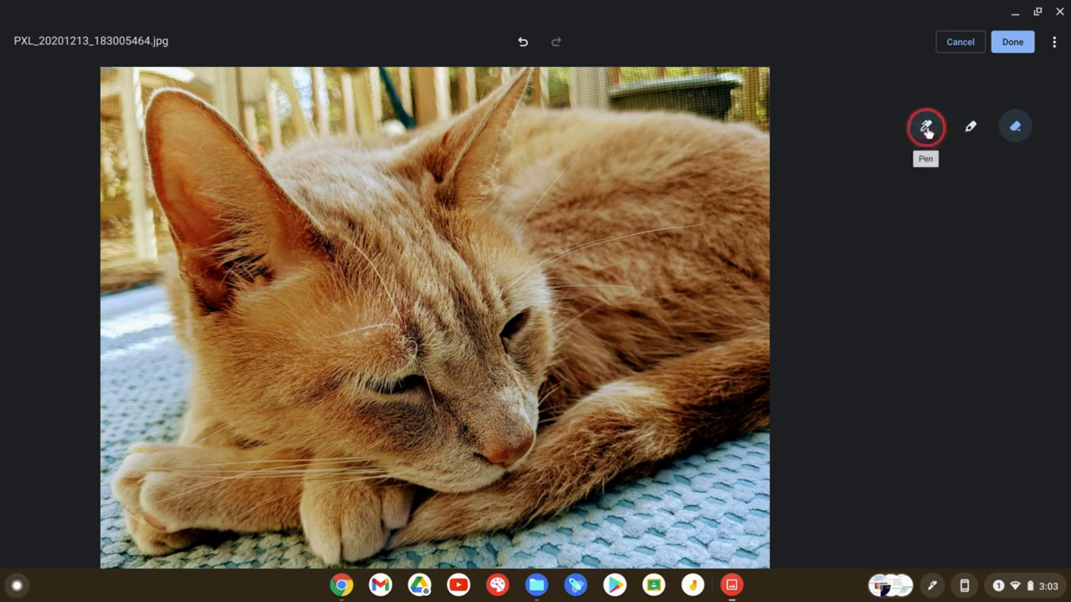
left_click(925, 126)
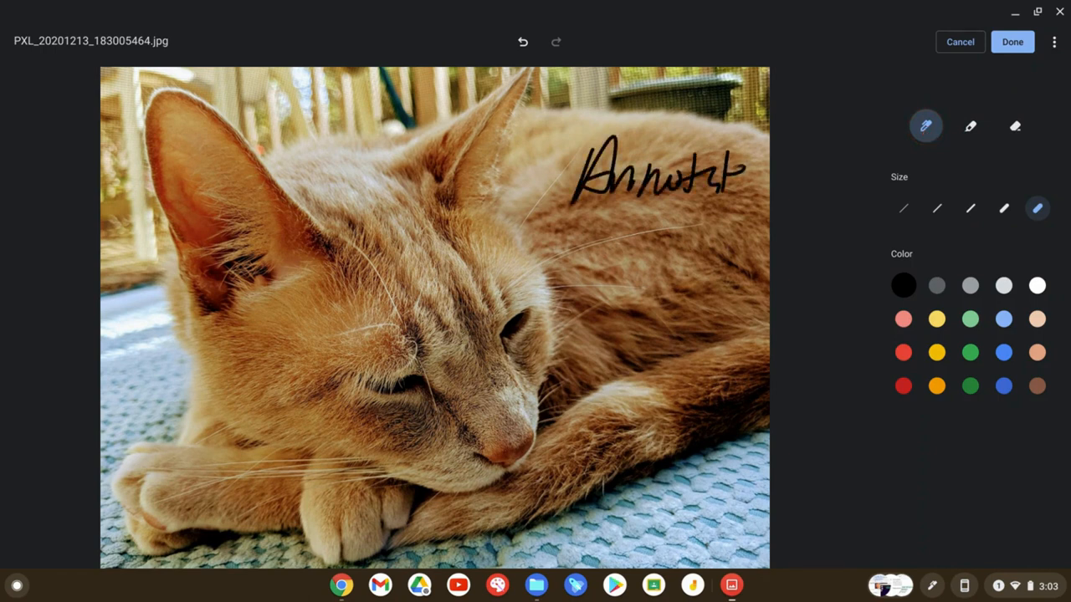
left_click_drag(594, 251, 703, 259)
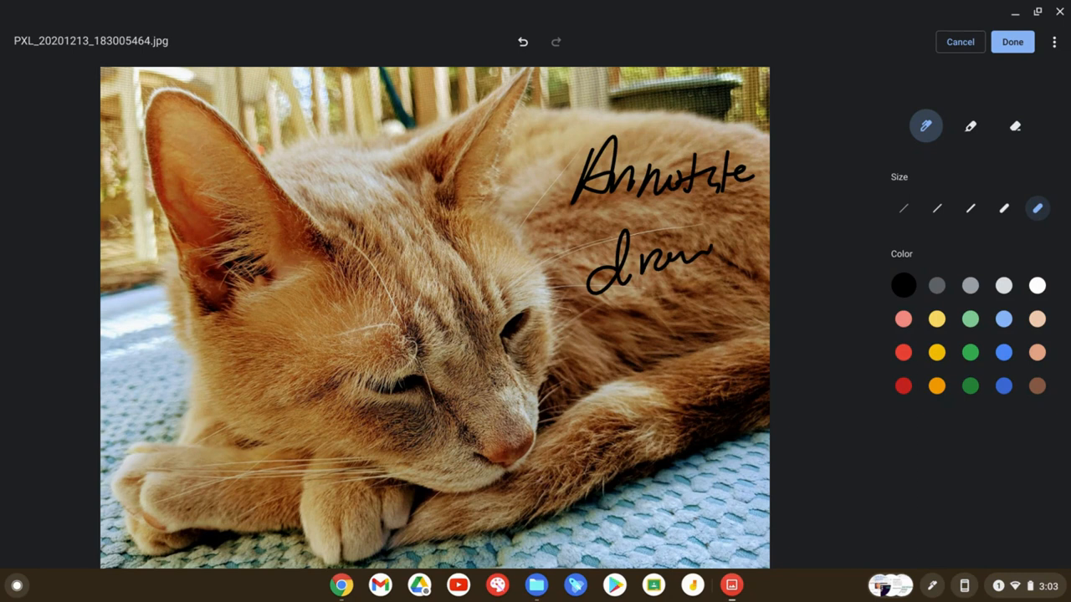